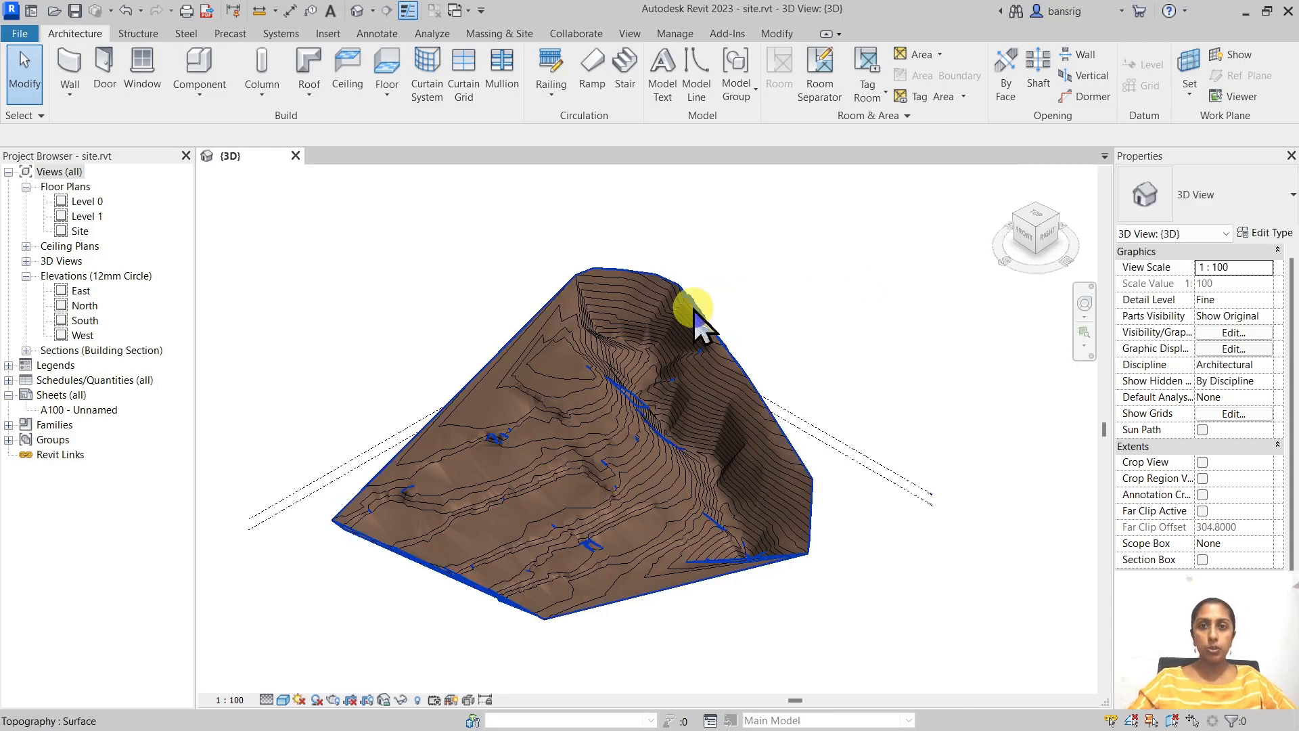
mouse_move(714, 320)
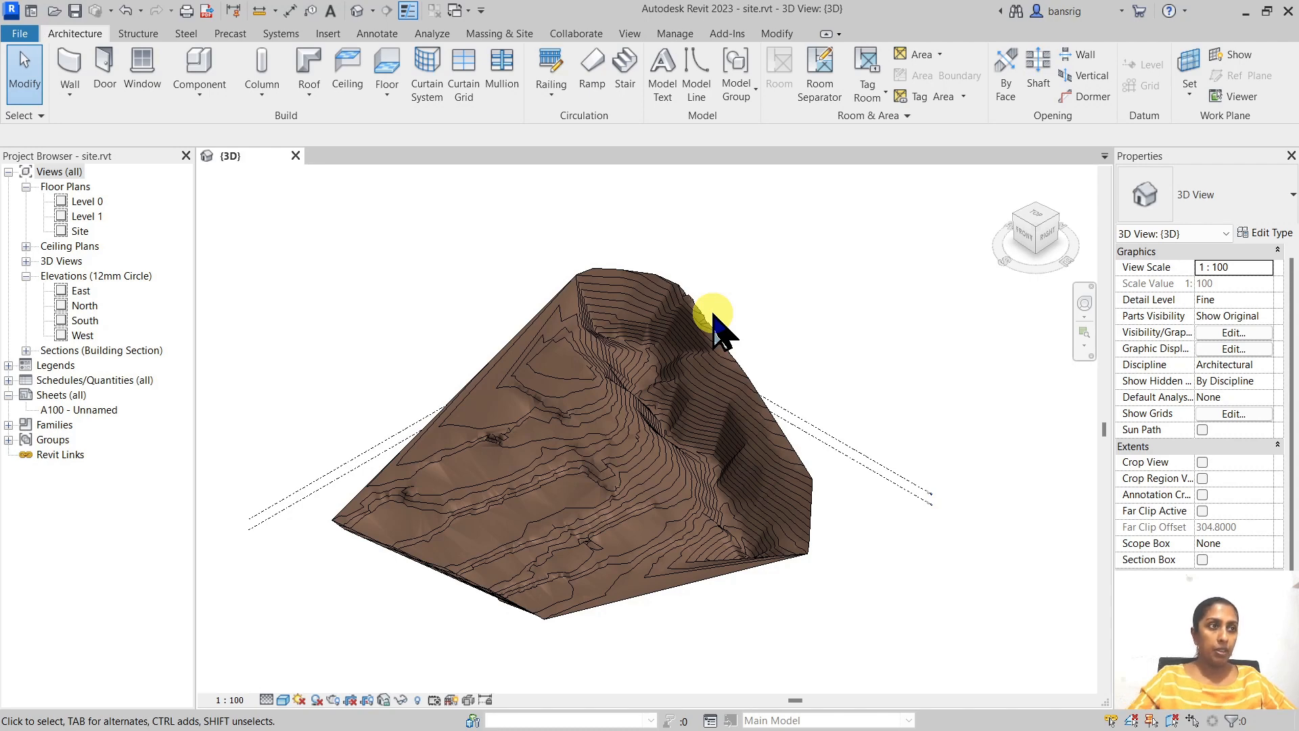
- Start Graded Region from Massing & Site to copy the toposurface exactly with all points
click(499, 34)
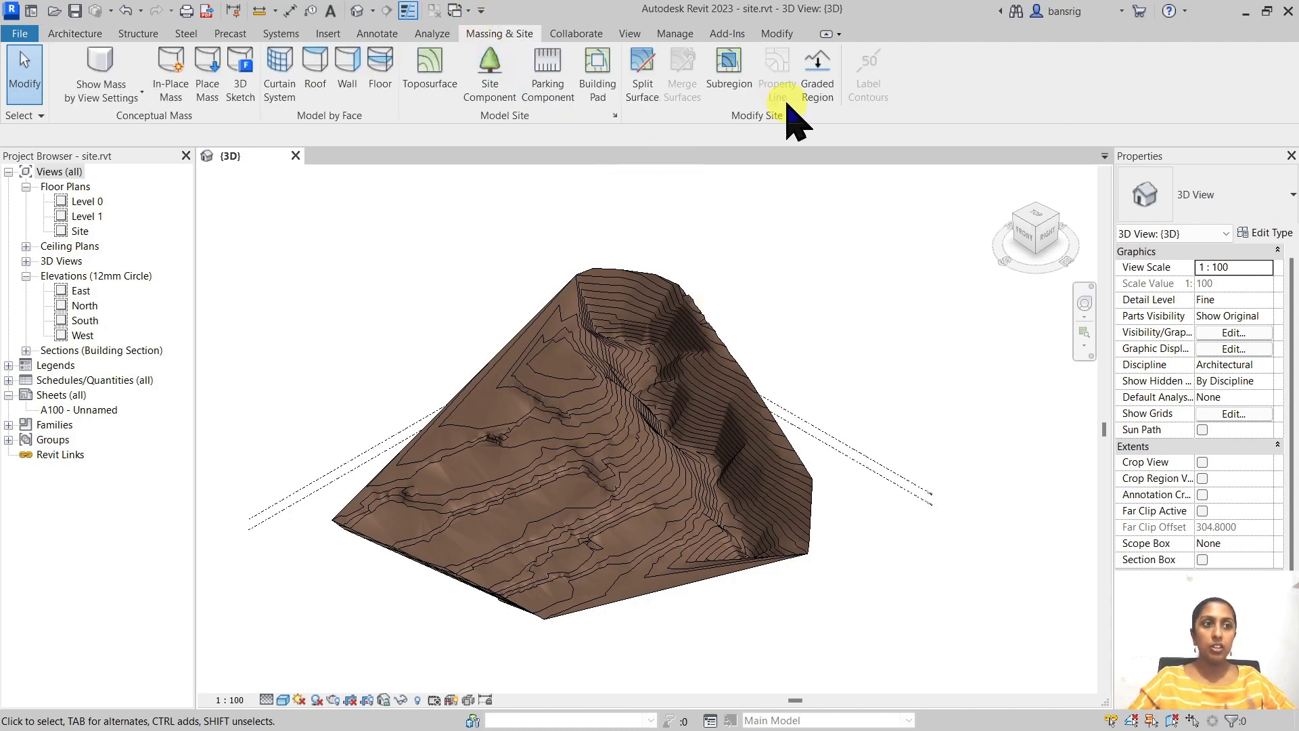
mouse_move(816, 71)
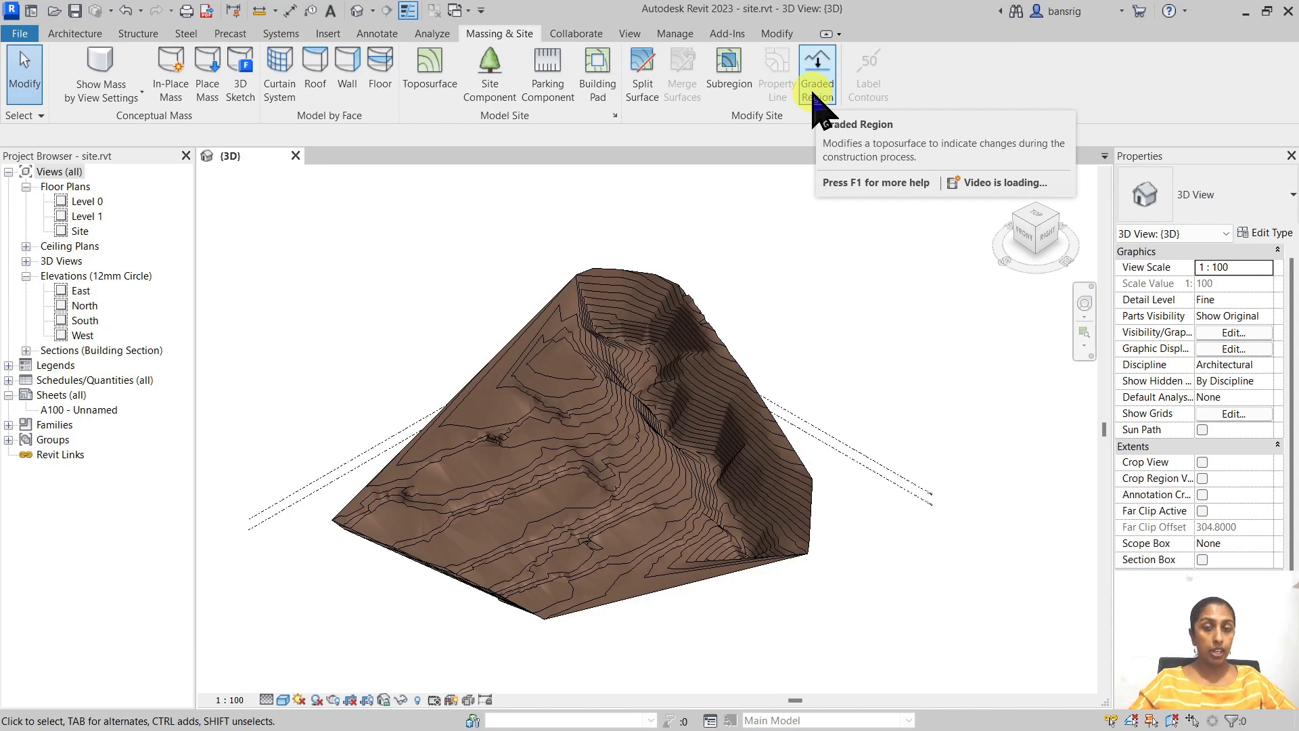
click(818, 73)
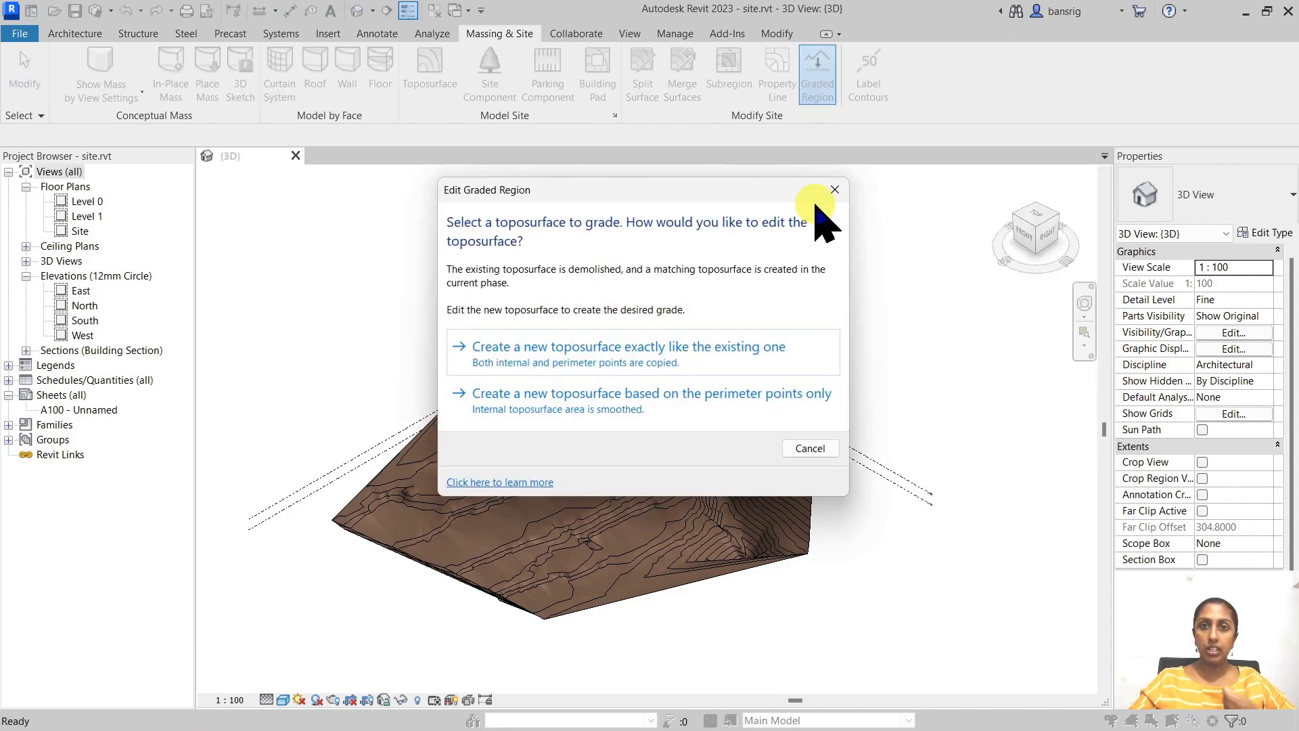
mouse_move(547, 364)
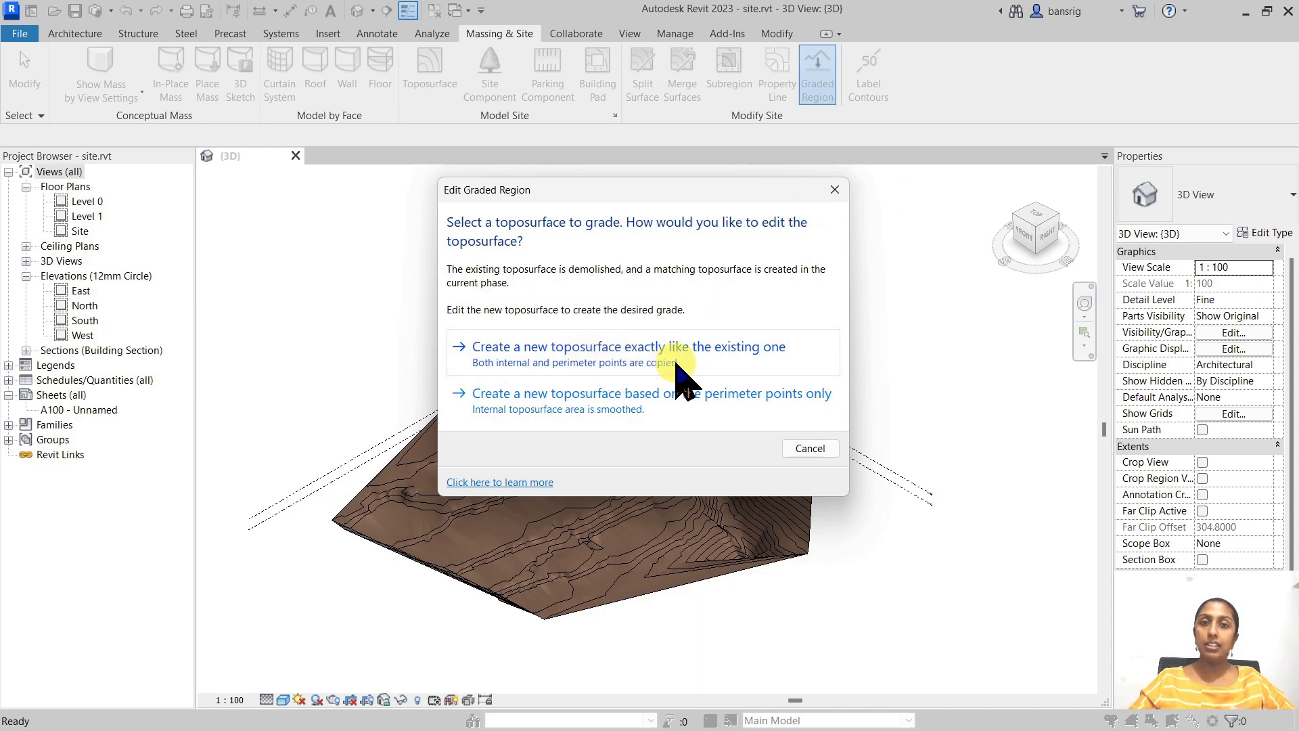
mouse_move(605, 571)
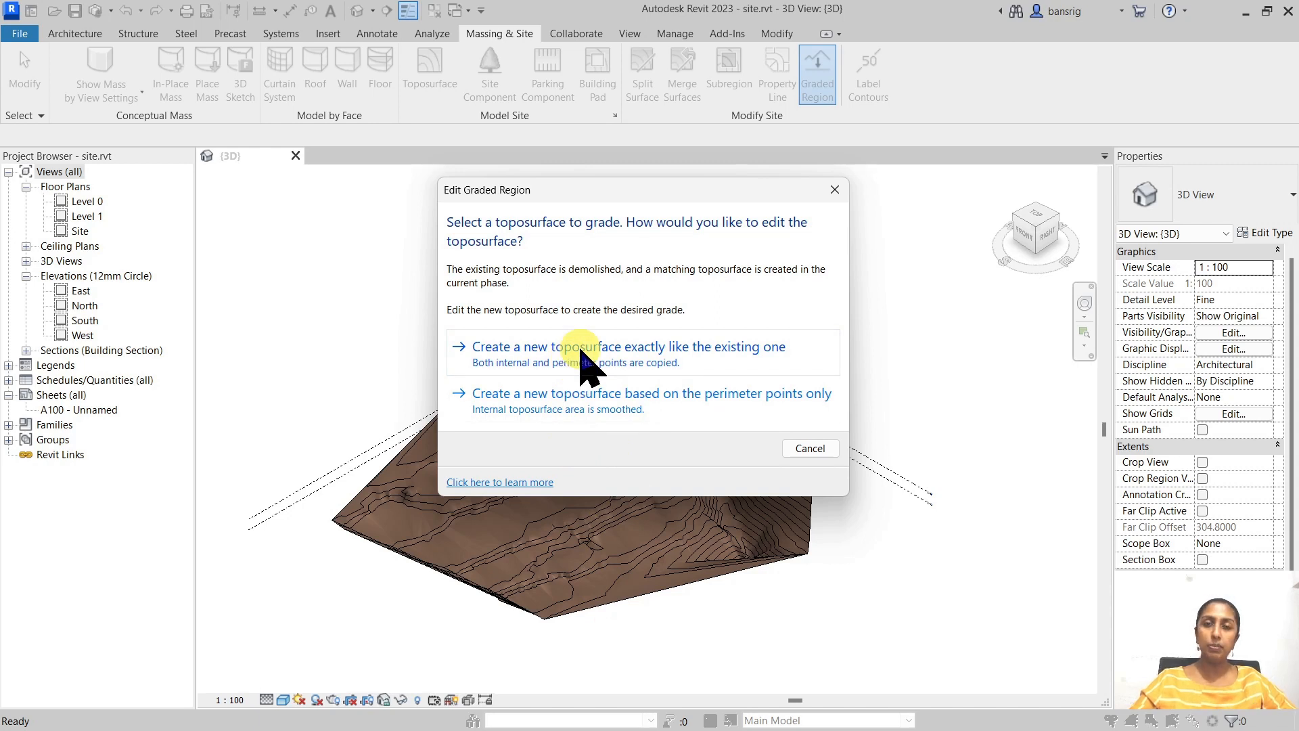
mouse_move(547, 402)
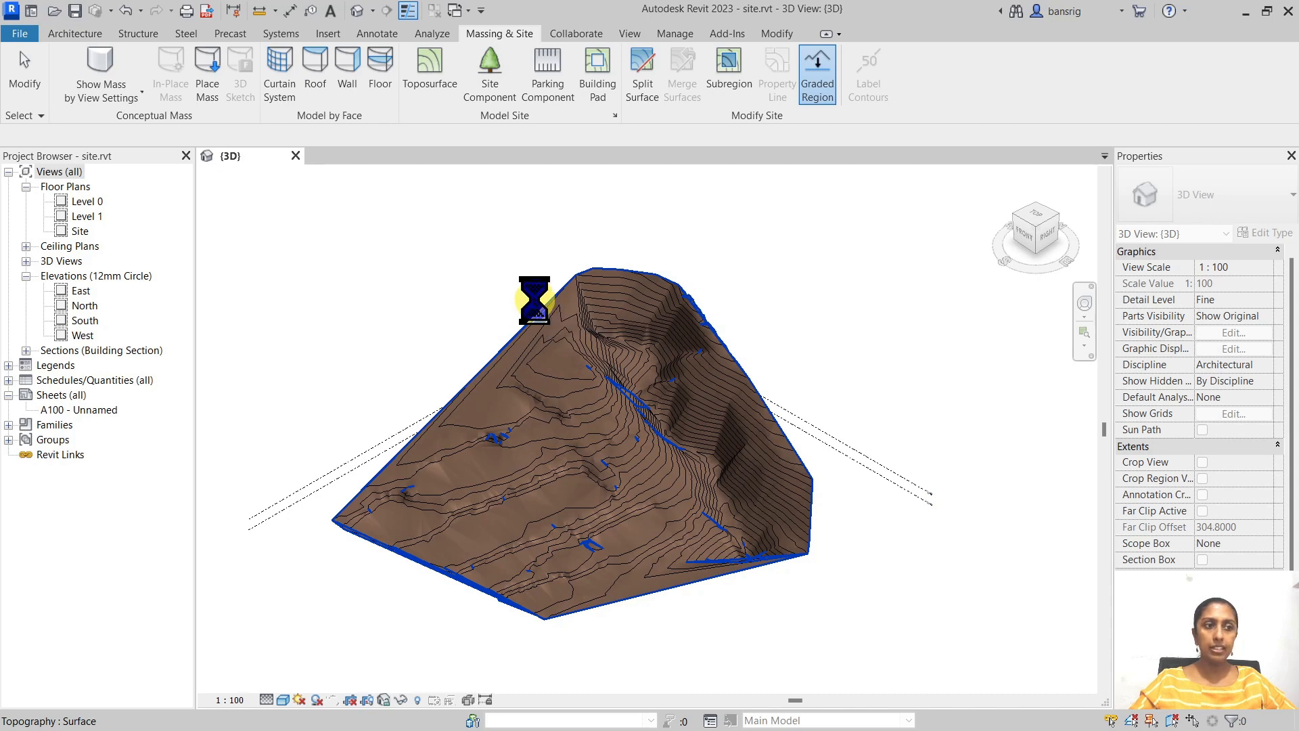
- Pick the site toposurface to grade and name the new copy GR
click(816, 74)
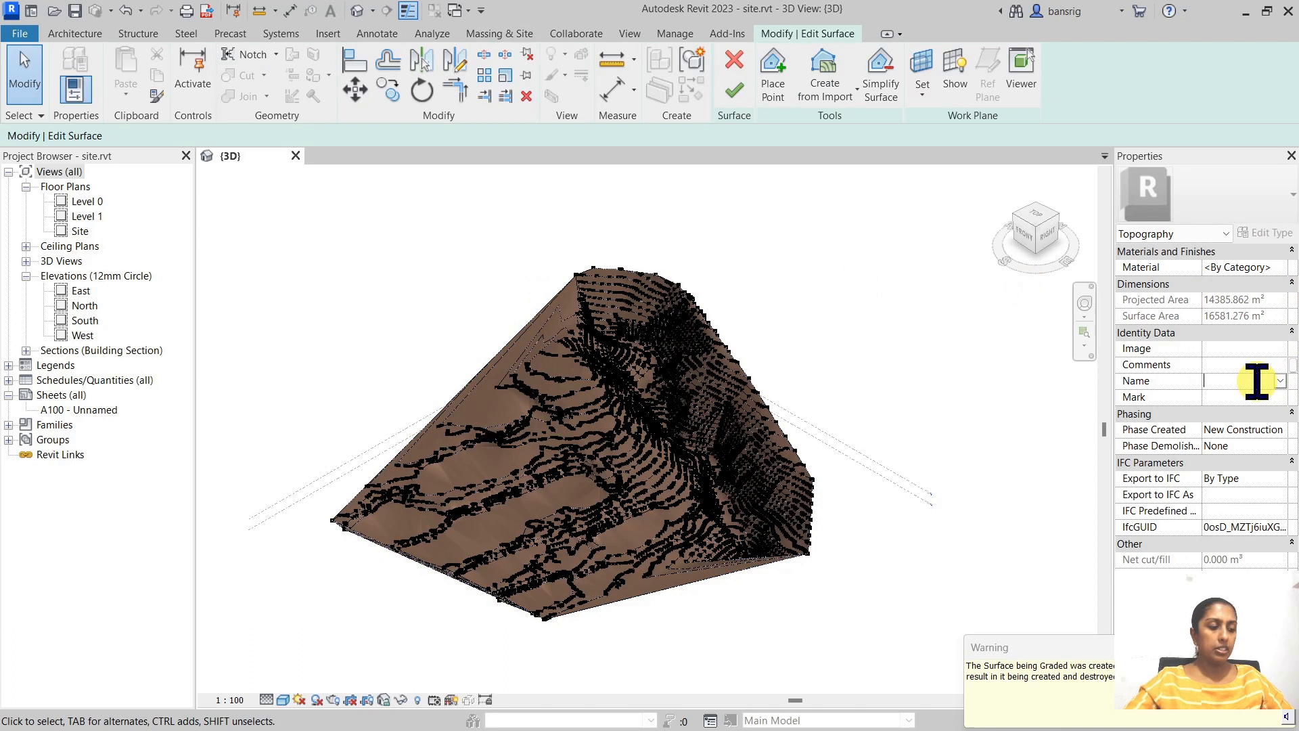
text(GR)
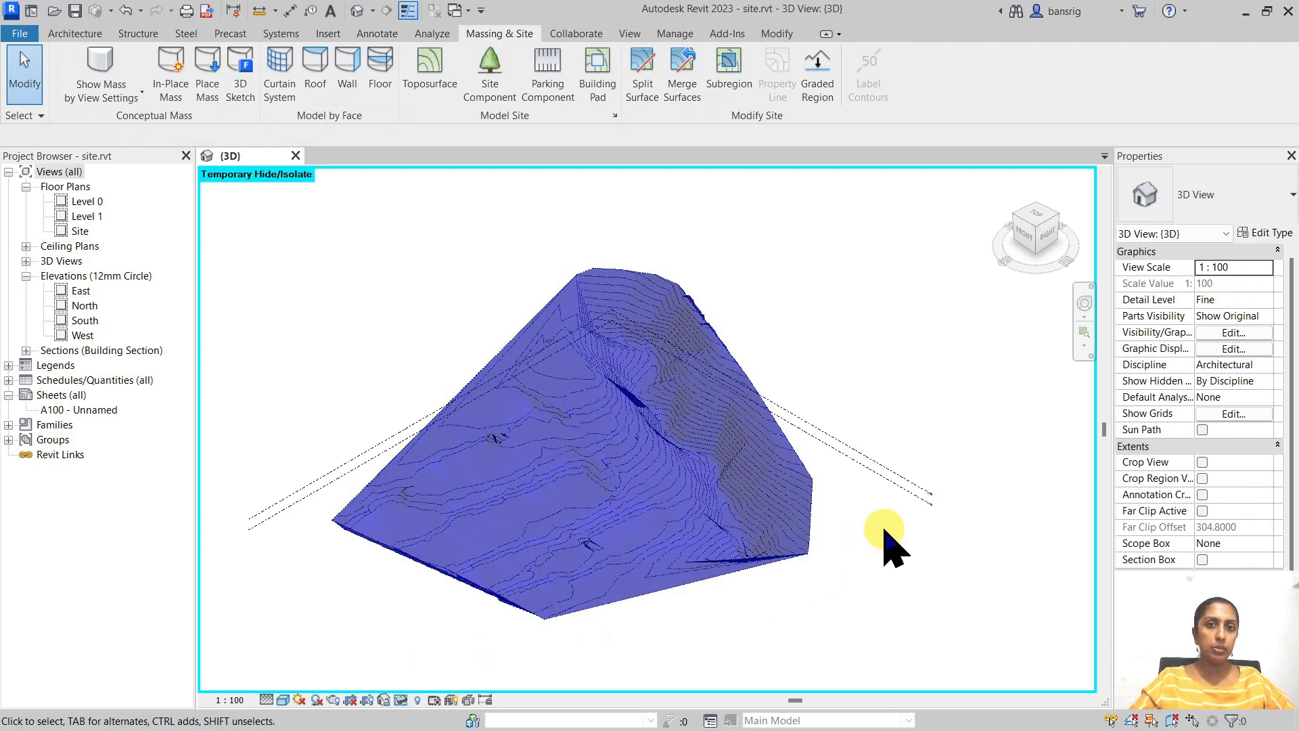
mouse_move(882, 551)
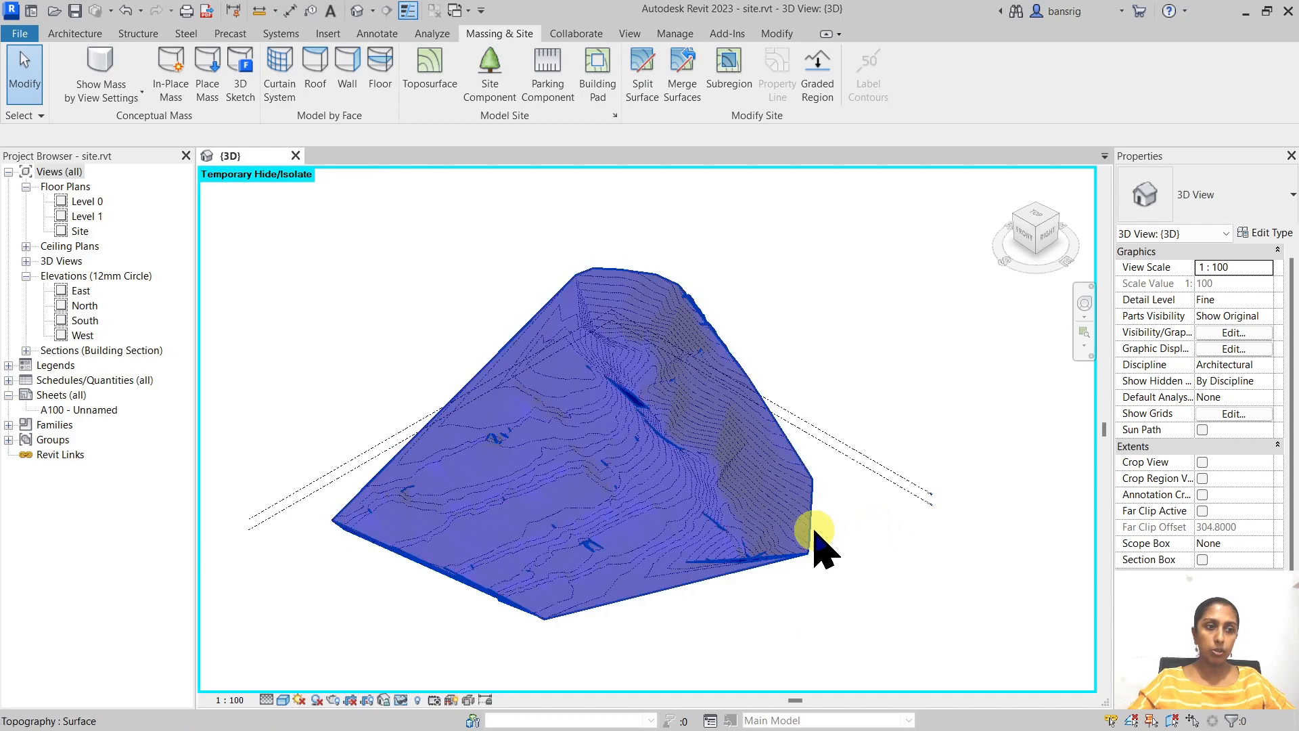
- Name the original toposurface Existing and set its Phase Created to Existing
click(808, 530)
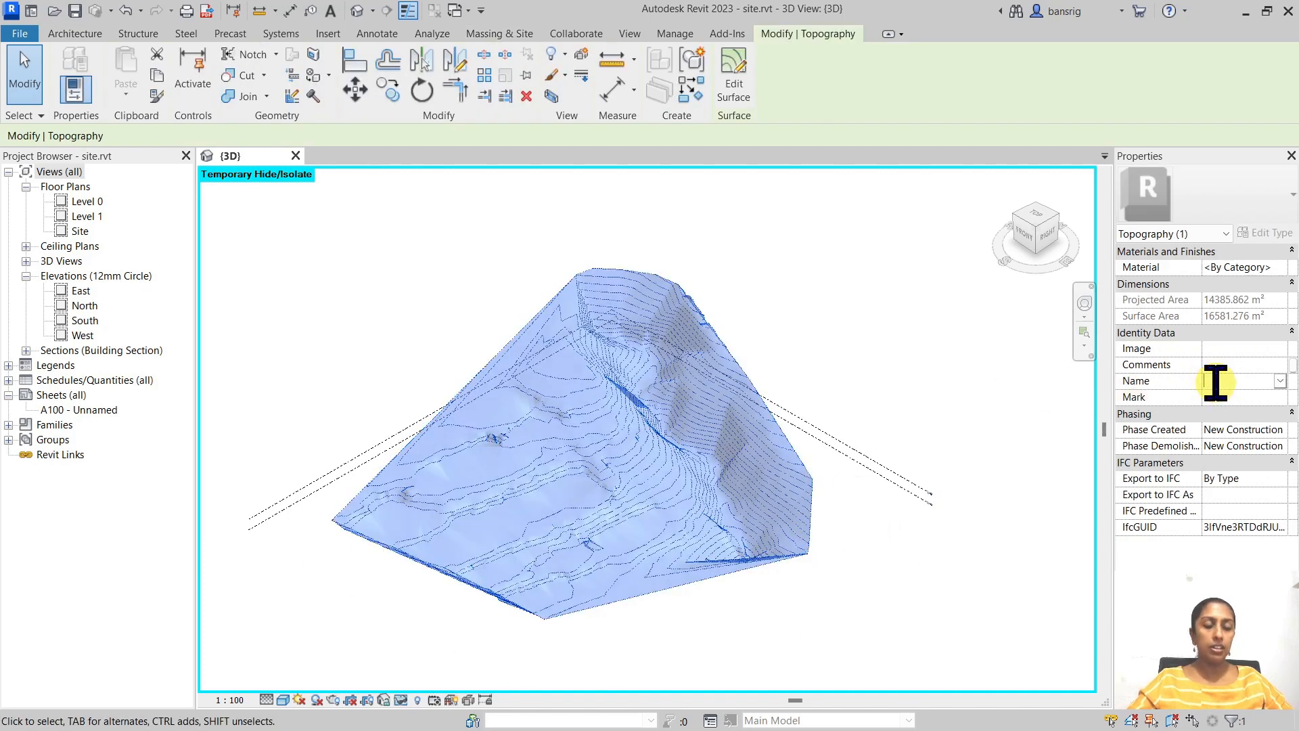
text(Existing)
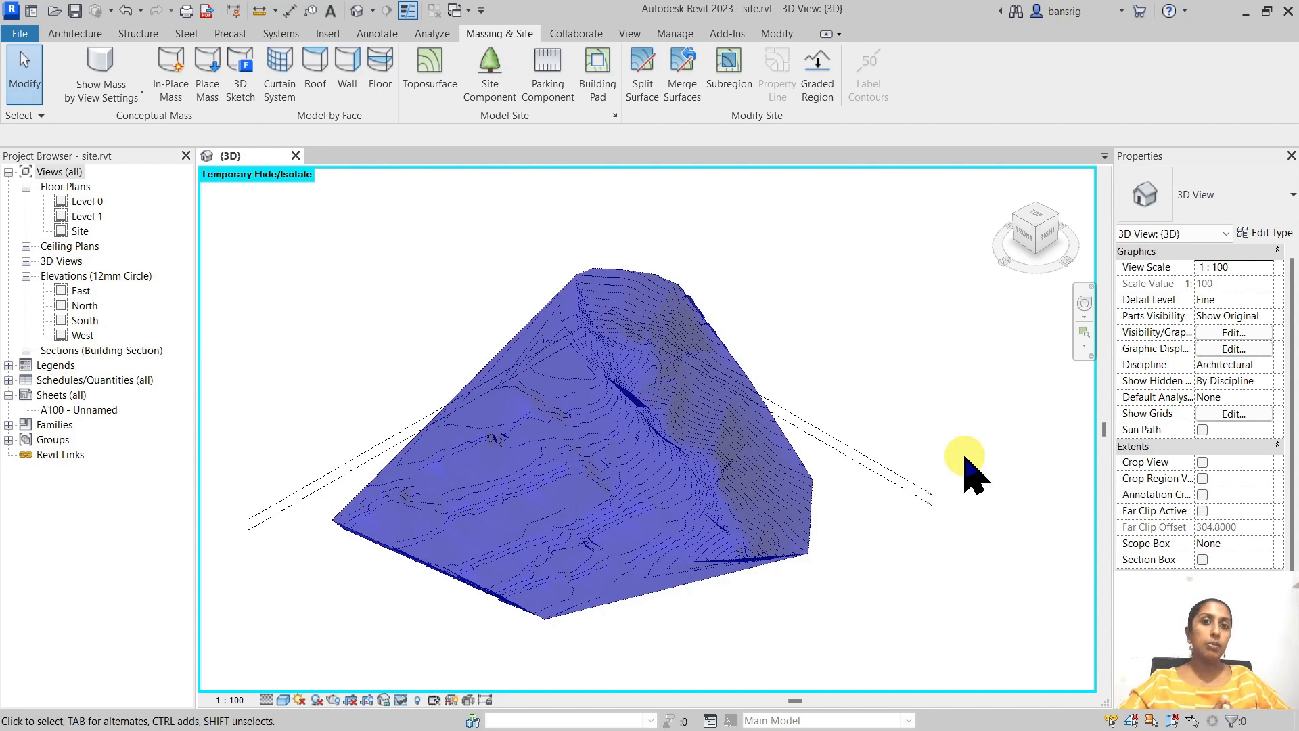
mouse_move(750, 298)
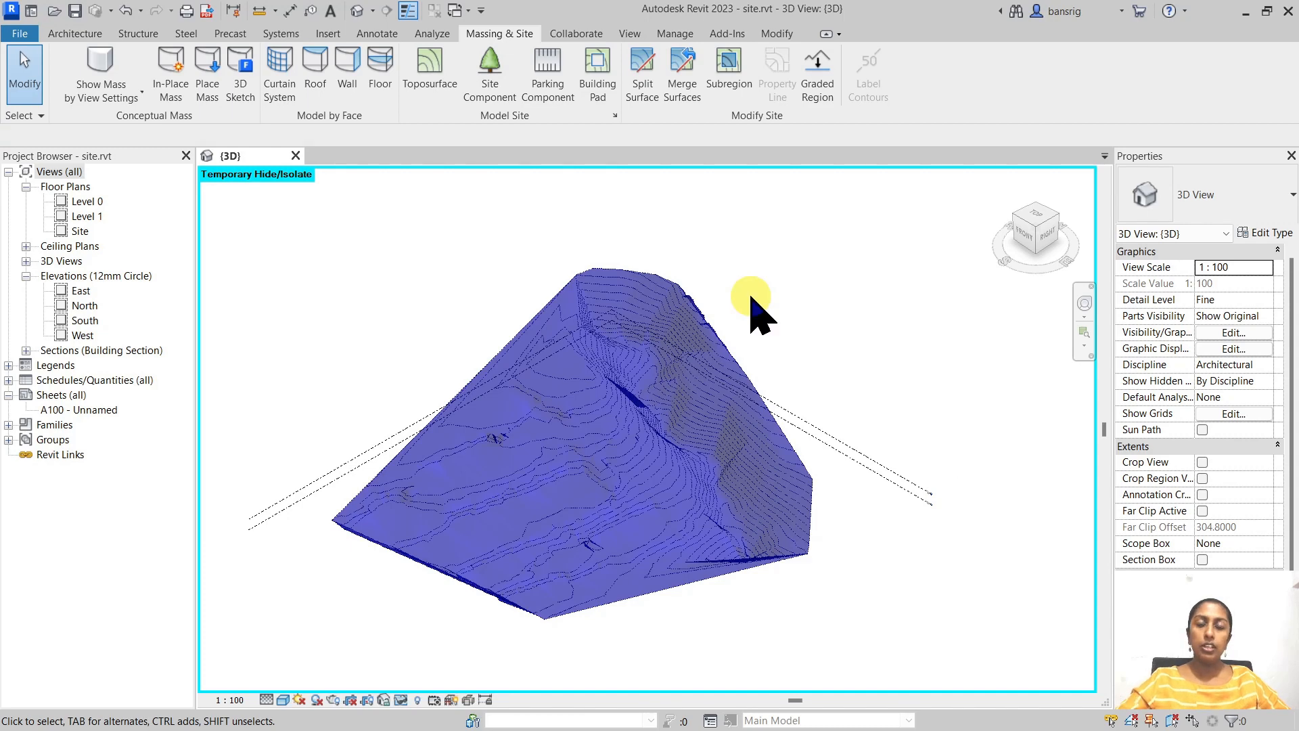
mouse_move(762, 308)
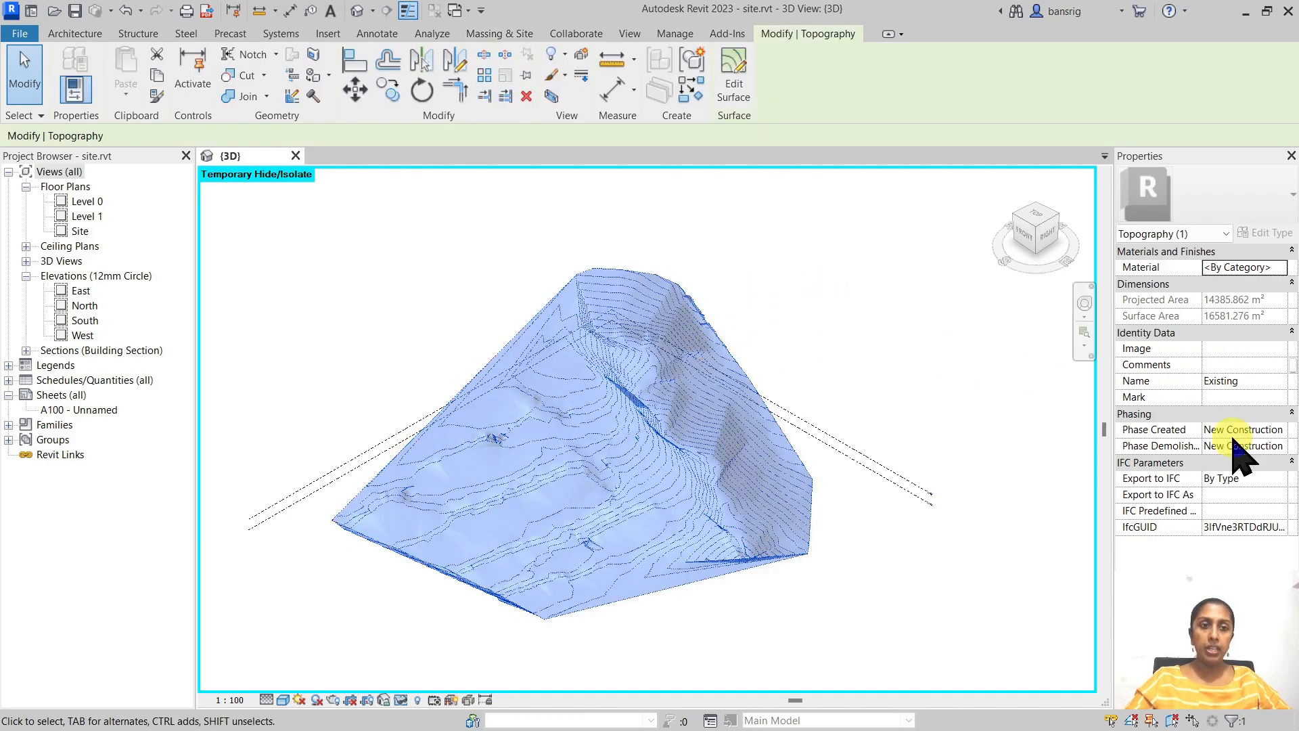
click(1279, 429)
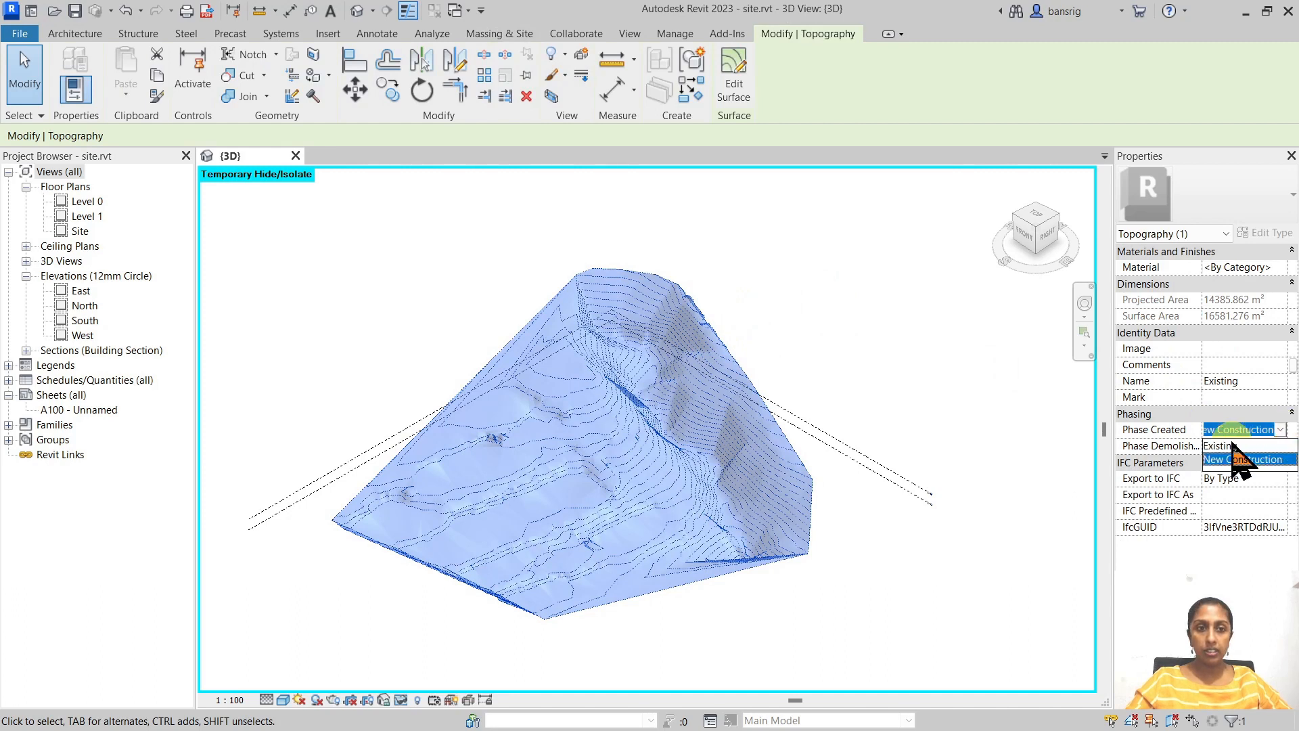
click(1218, 445)
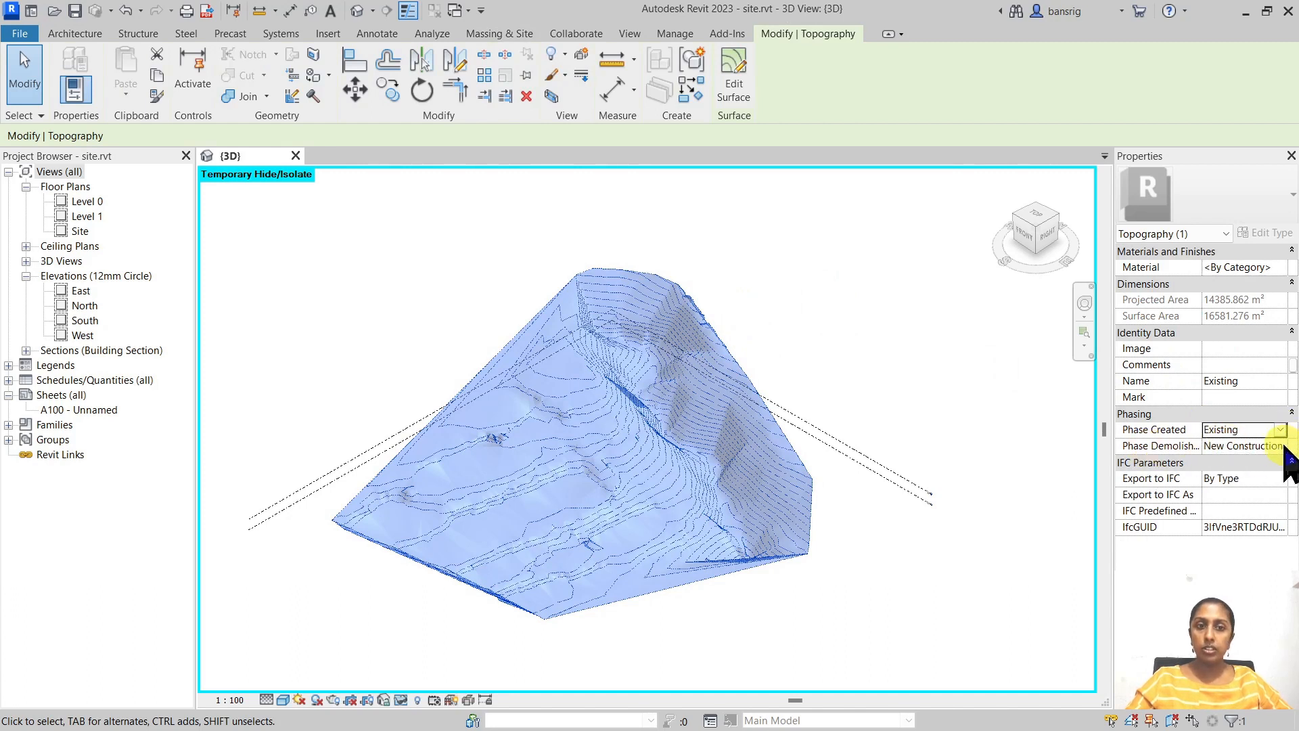
click(1242, 445)
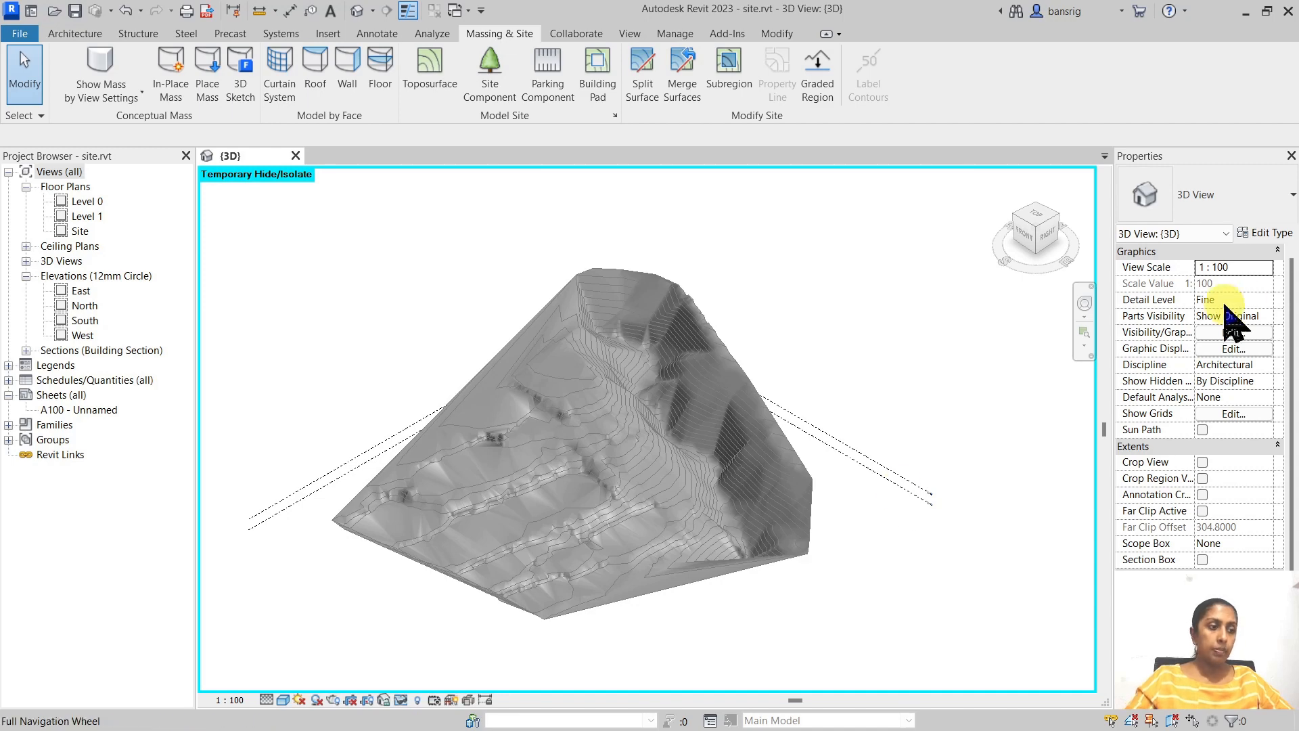
- Verify the graded surface is GRADED/NEW in New Construction and shade it in realistic earth colours
click(424, 700)
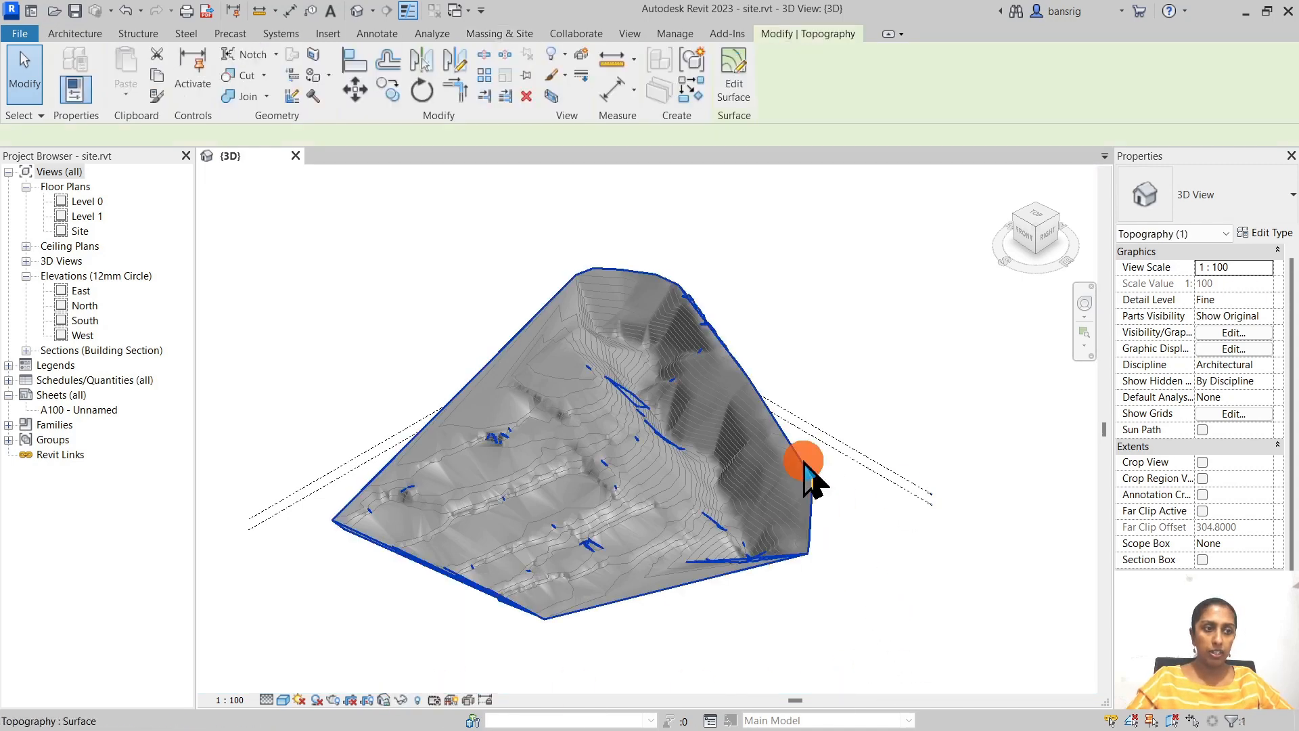
click(804, 460)
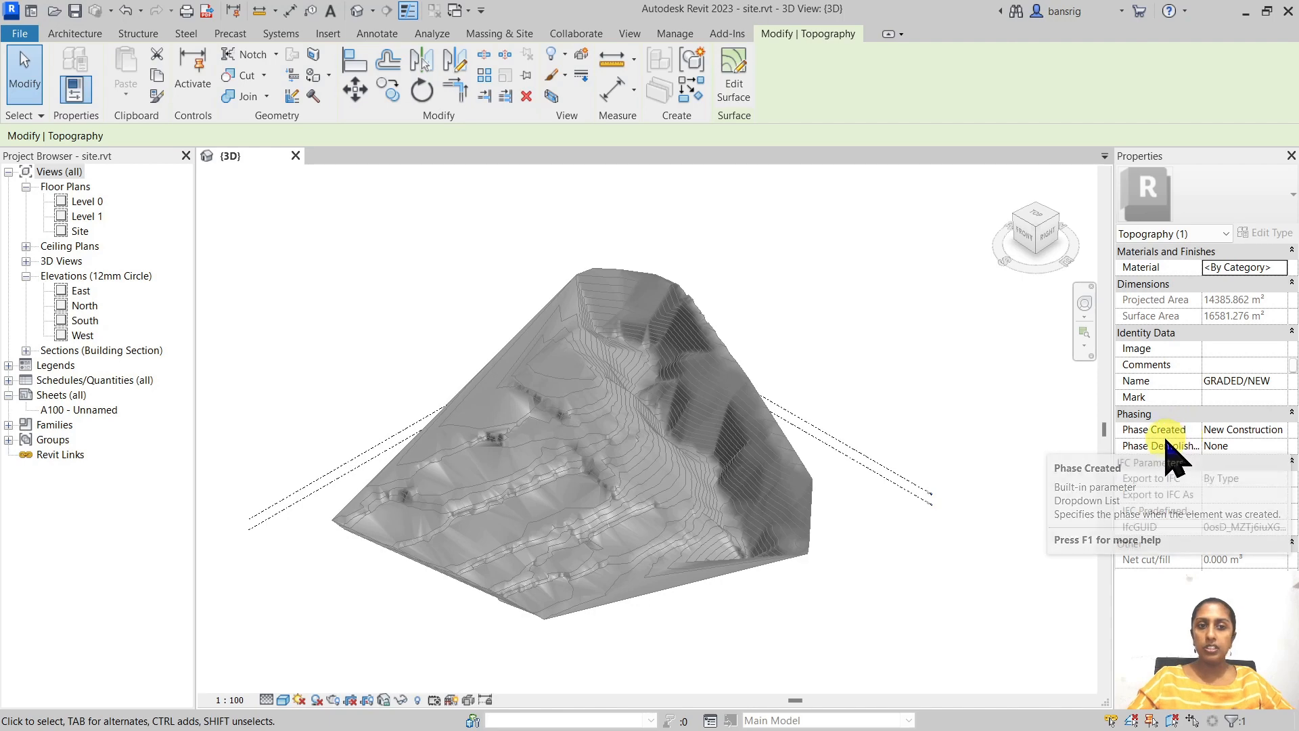
mouse_move(1260, 481)
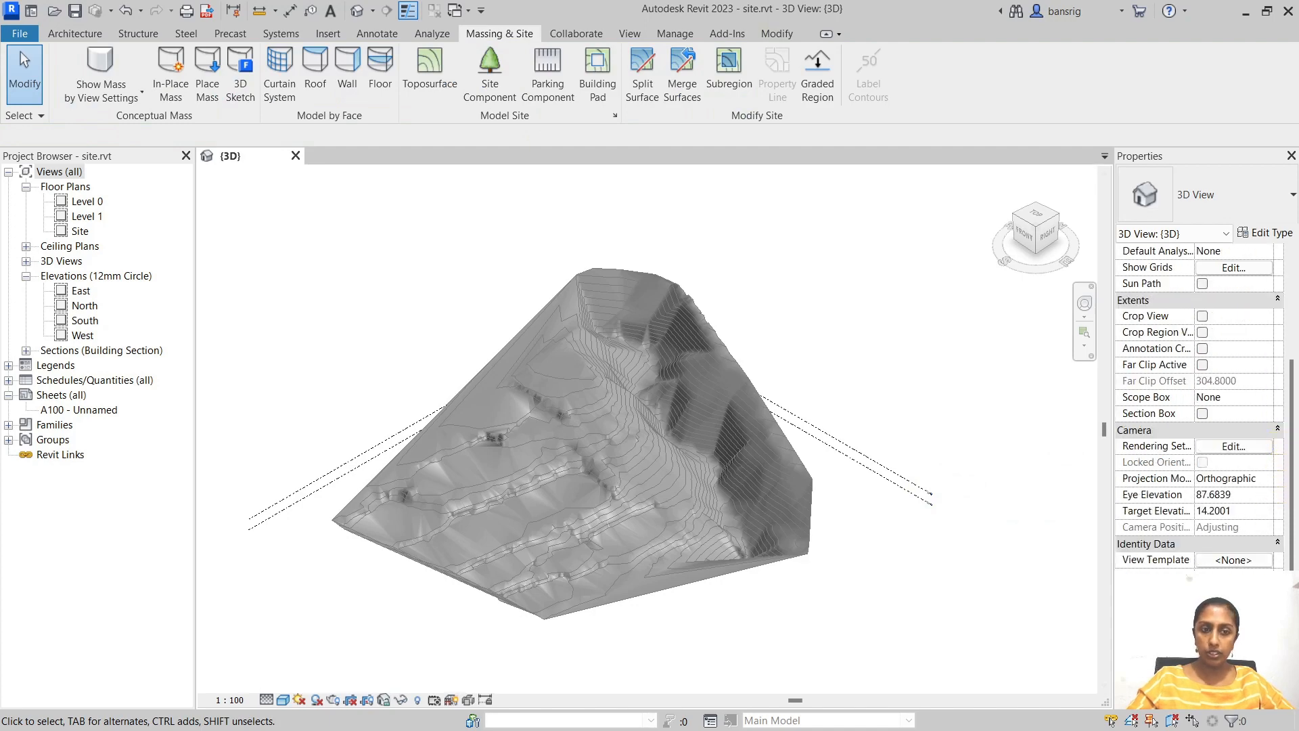
click(1058, 609)
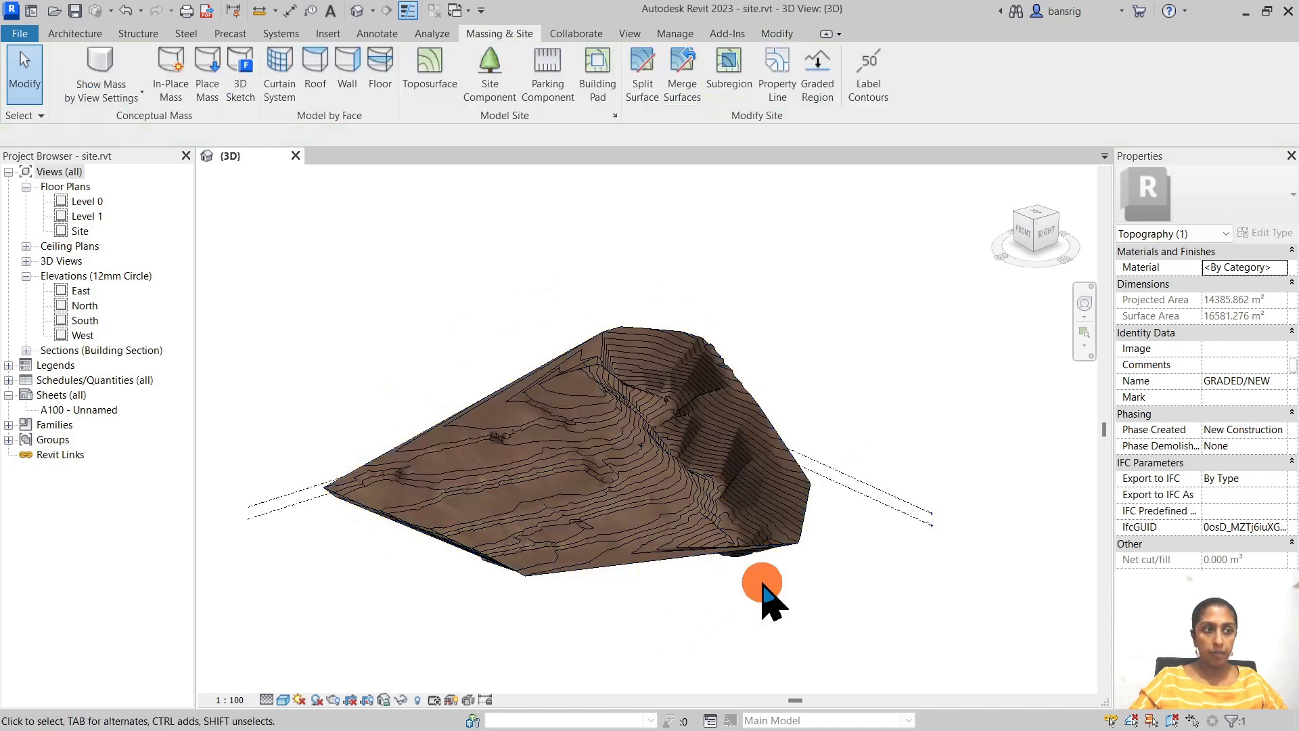
click(762, 581)
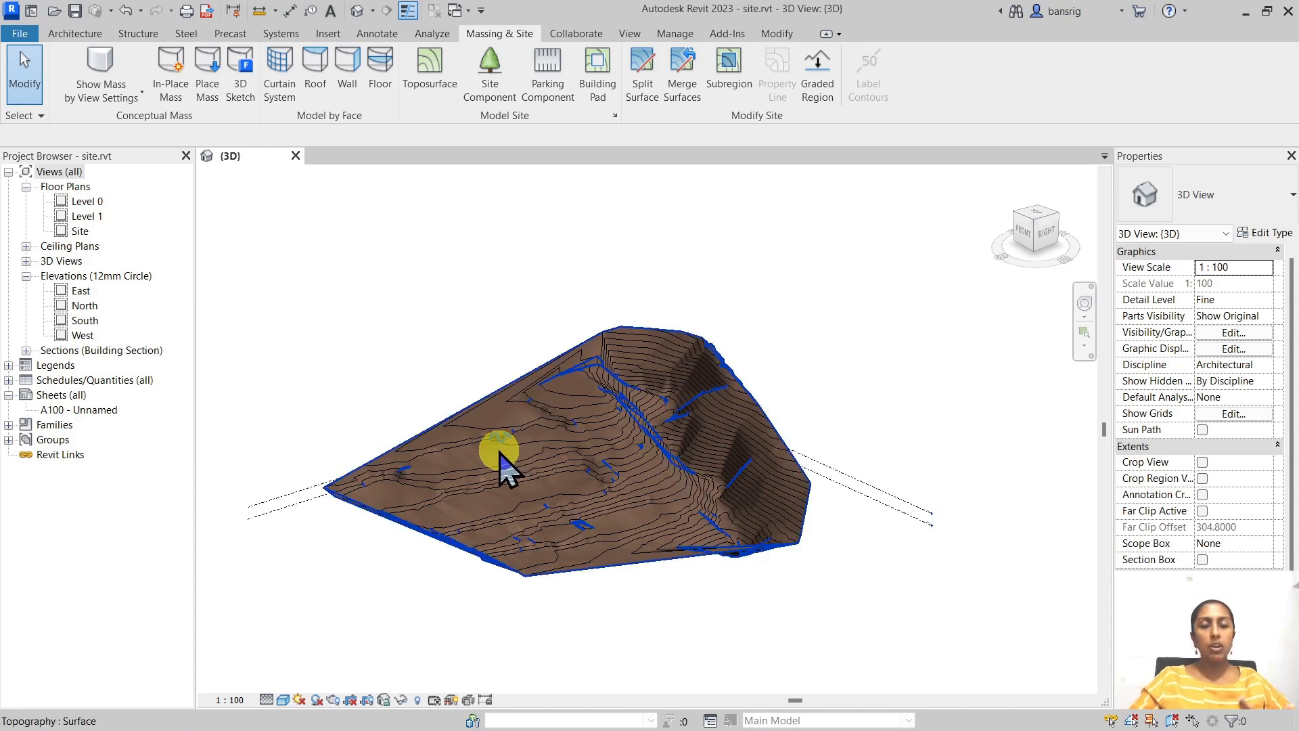
mouse_move(535, 489)
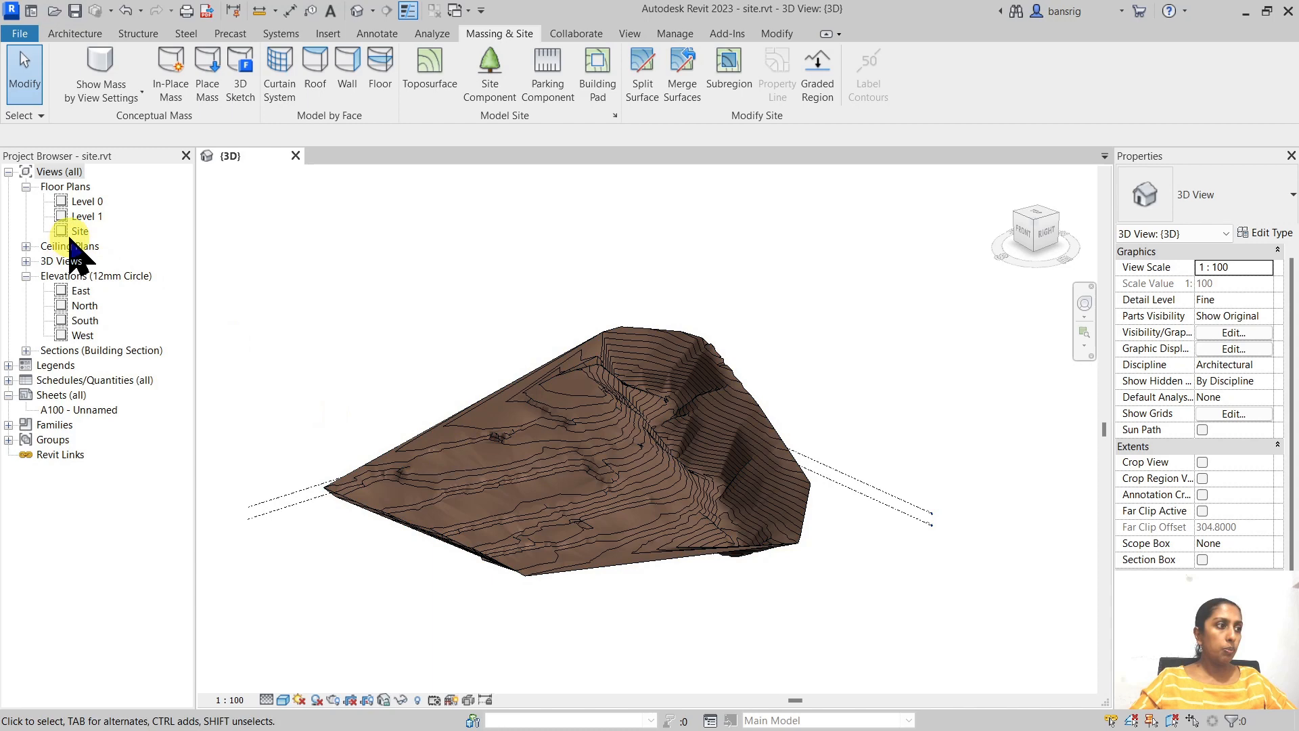
- Switch to the Site floor plan to see the toposurface contours in plan
double_click(80, 231)
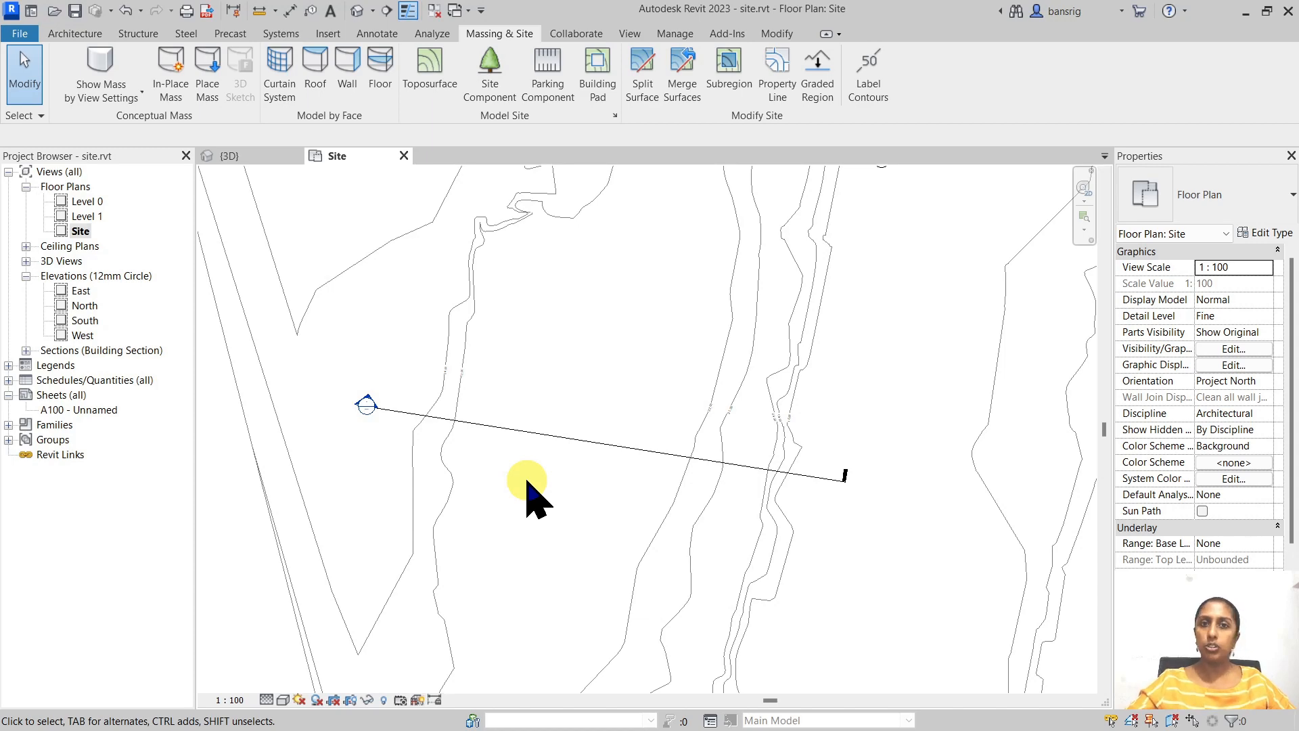
mouse_move(730, 434)
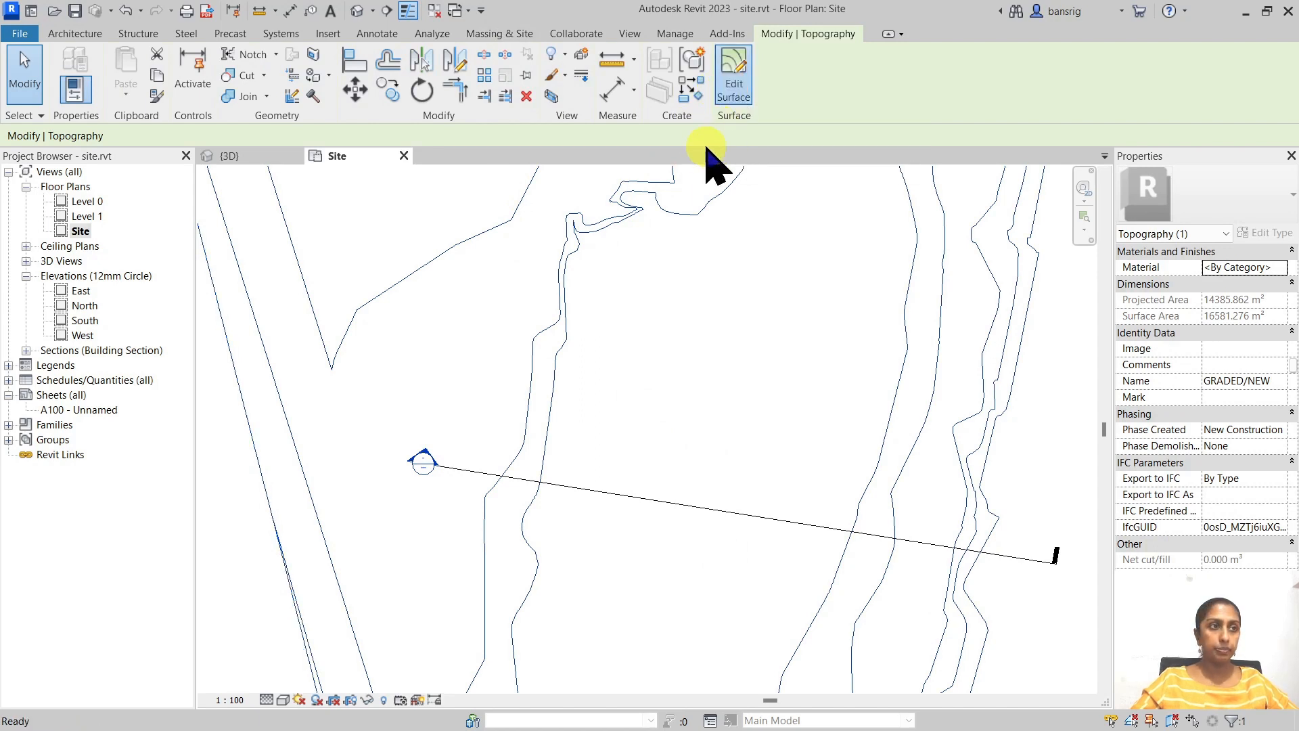
mouse_move(696, 227)
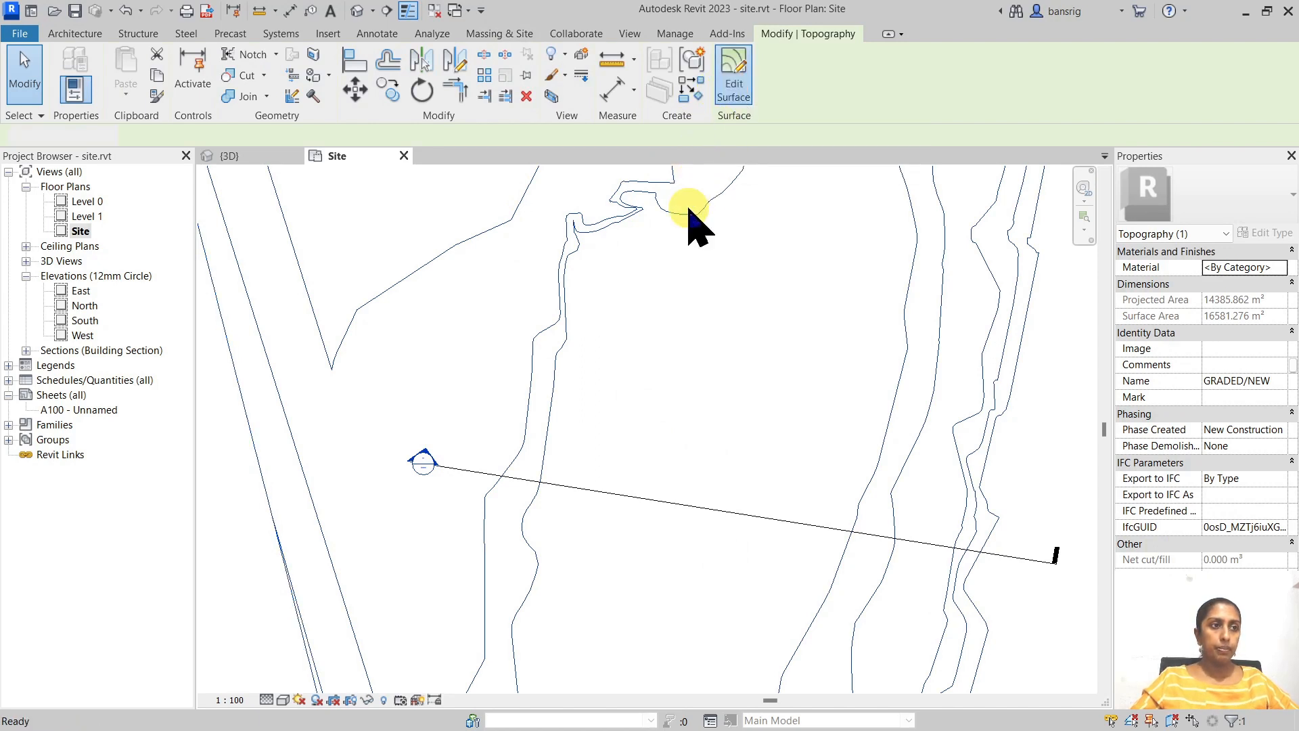
- Edit the graded surface and place three low points at elevation 20 forming the pond hollow
click(733, 73)
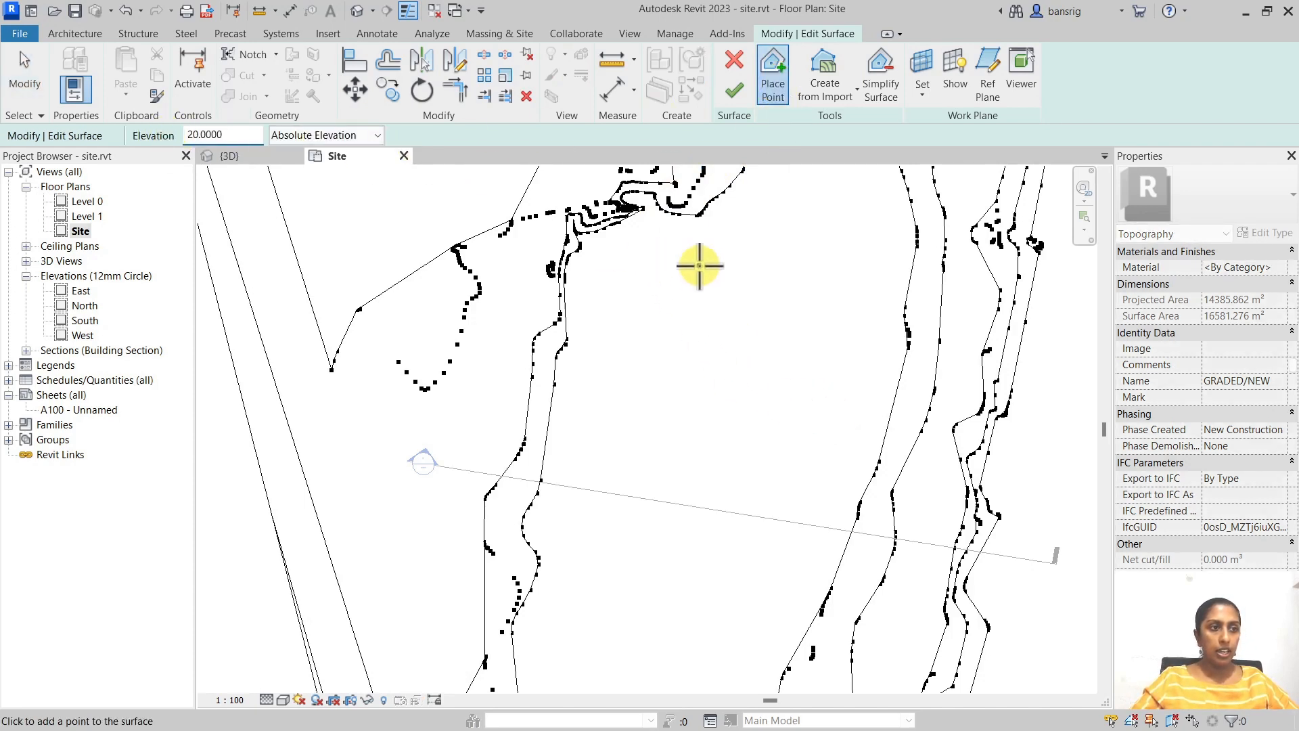
click(700, 265)
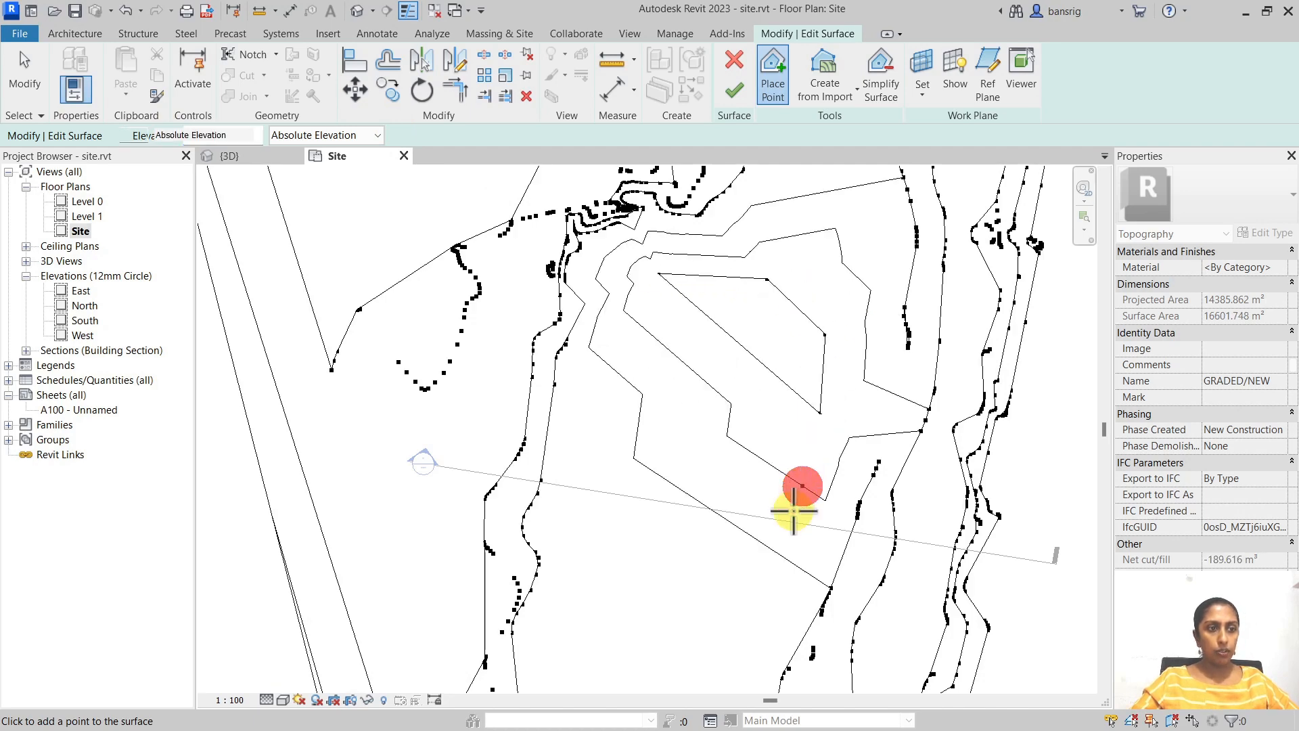
click(793, 511)
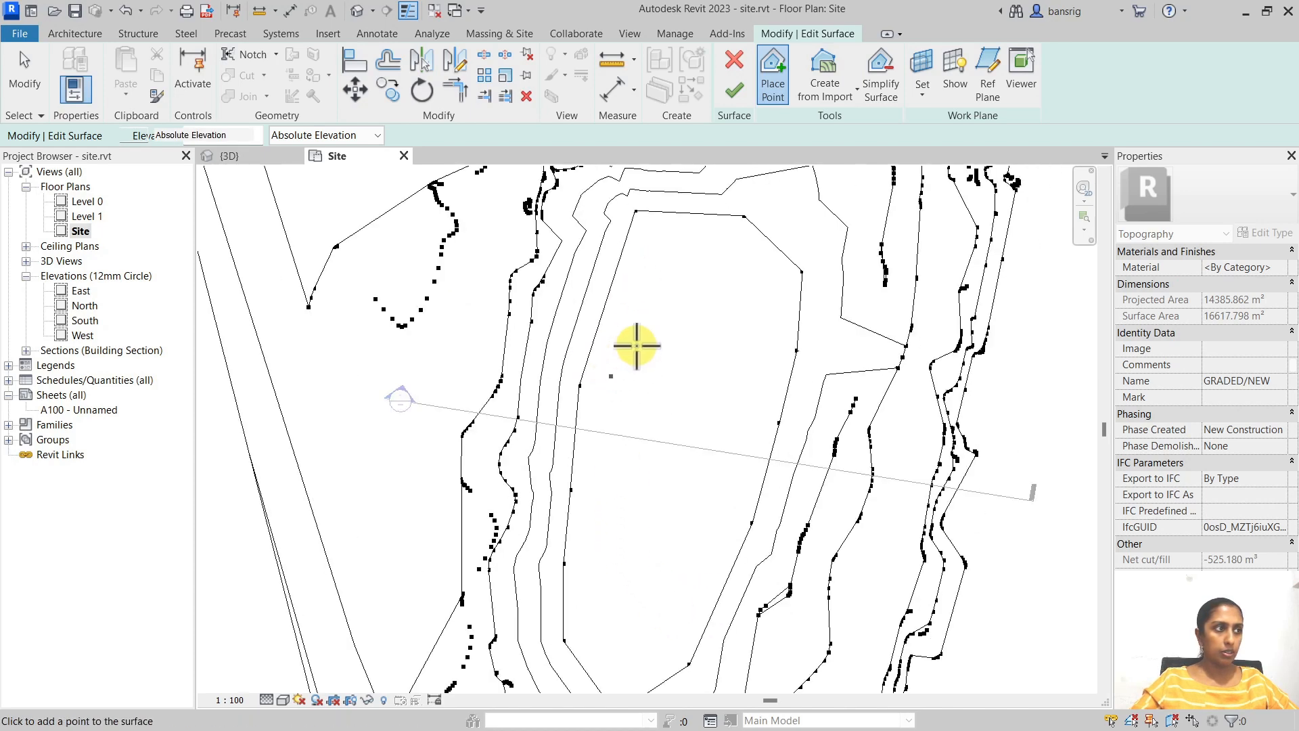
click(638, 346)
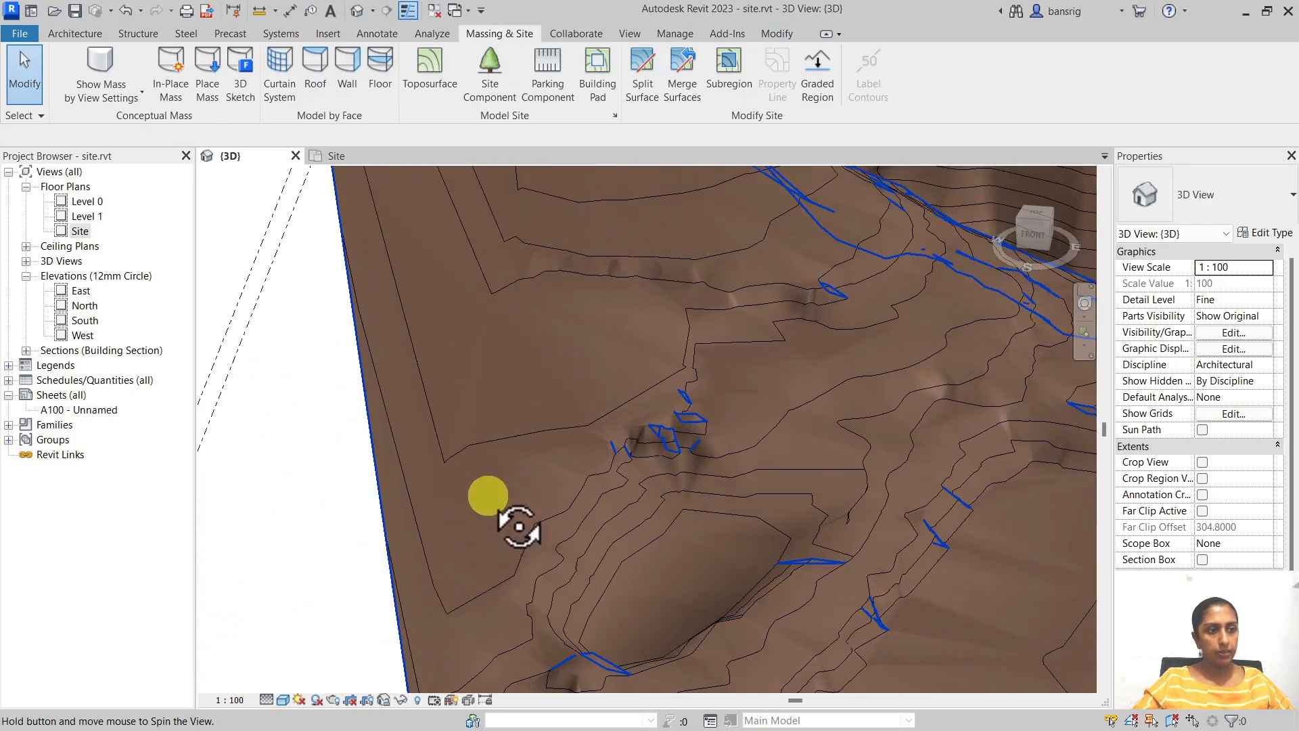
- Orbit around the pond hollow and select the surface to read net cut/fill of about -995.9 m³
drag(488, 495, 630, 504)
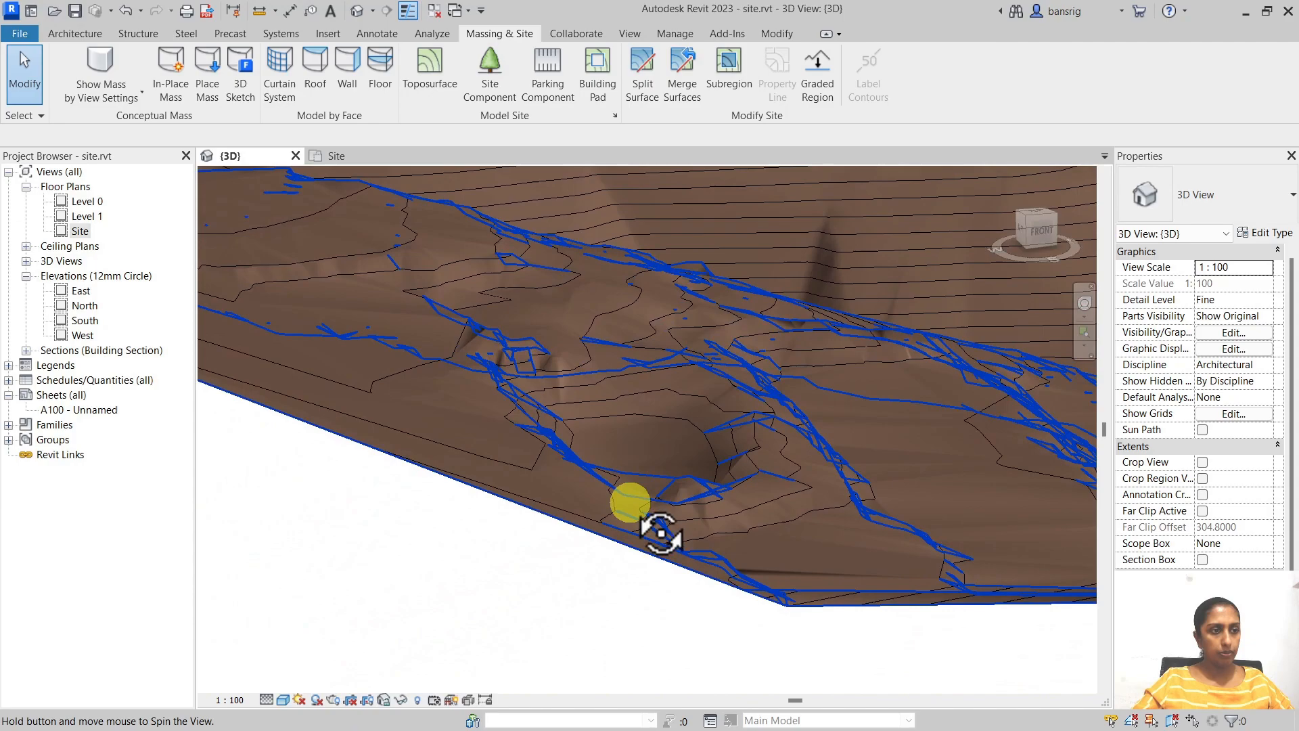
drag(659, 530, 534, 550)
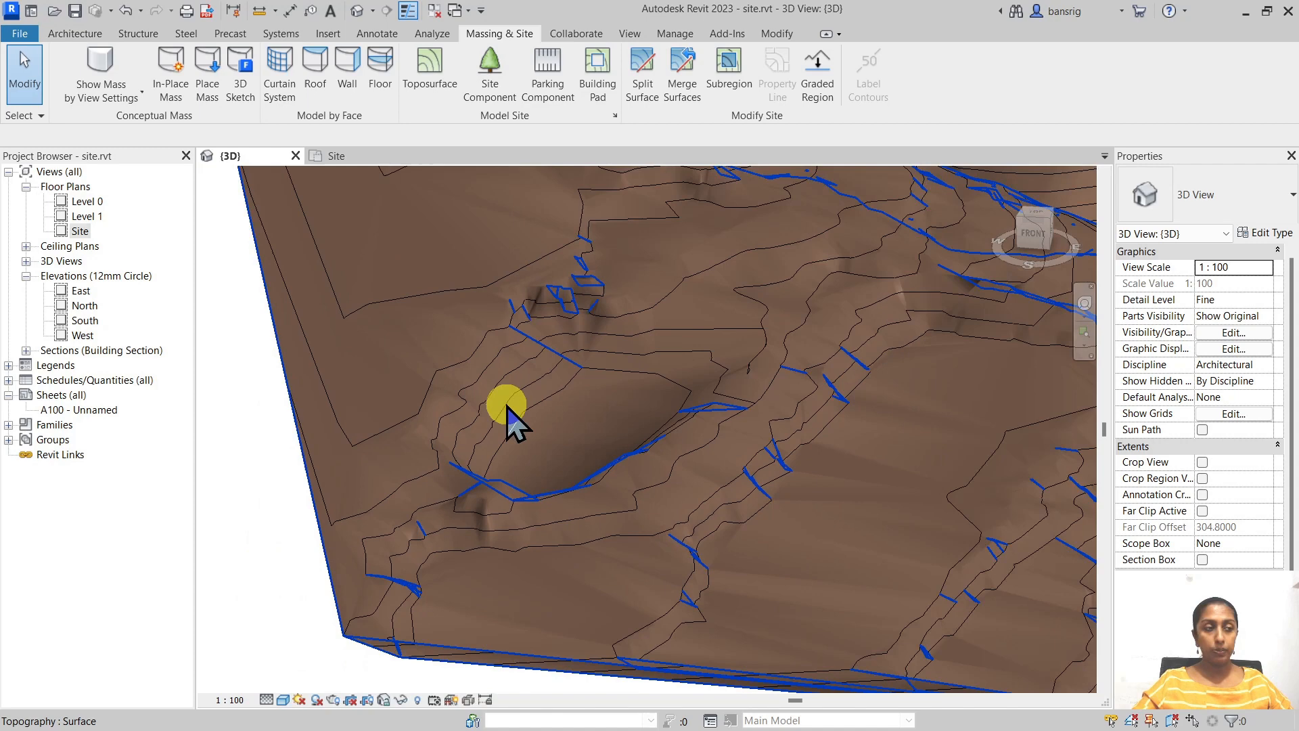
click(505, 402)
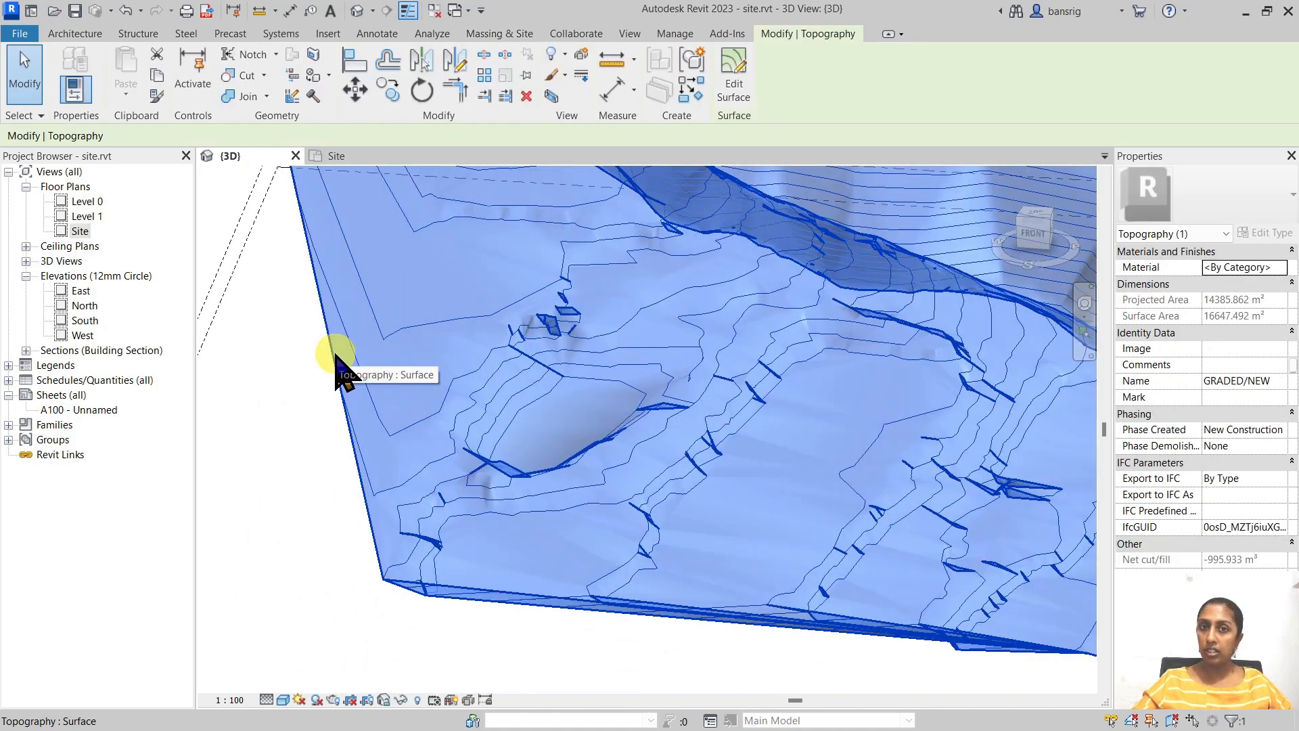